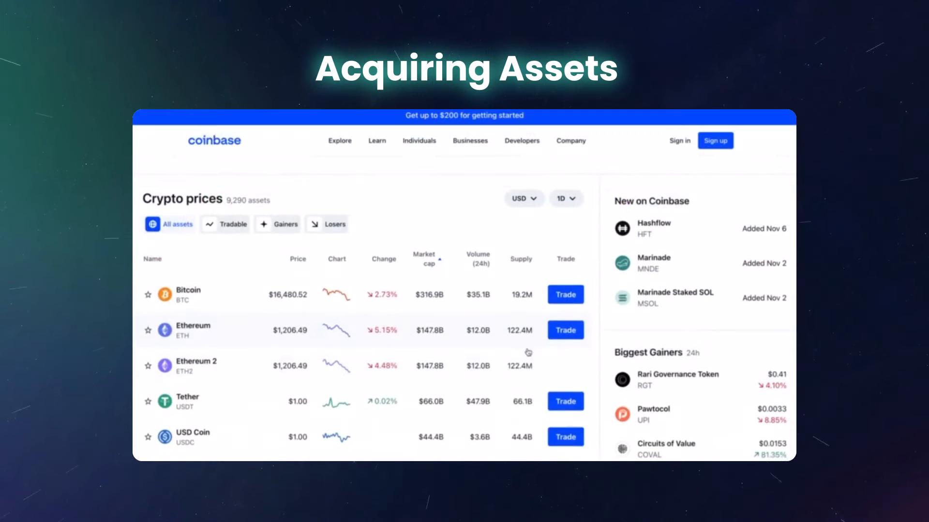
Load chainlist.org in a new tab and search its networks for 'metis a'
{"action": "scroll", "scroll_direction": "down", "scroll_amount": 3}
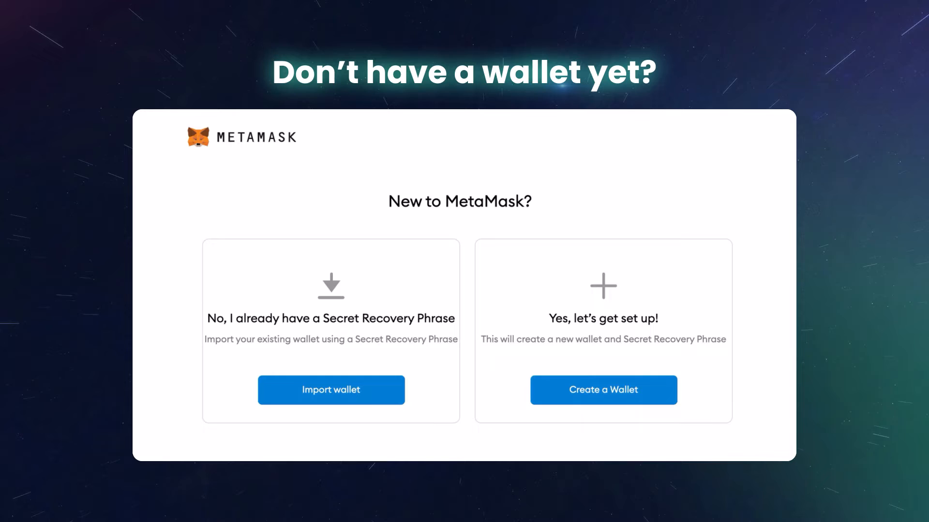
{"action": "left_click", "coordinate": [602, 390]}
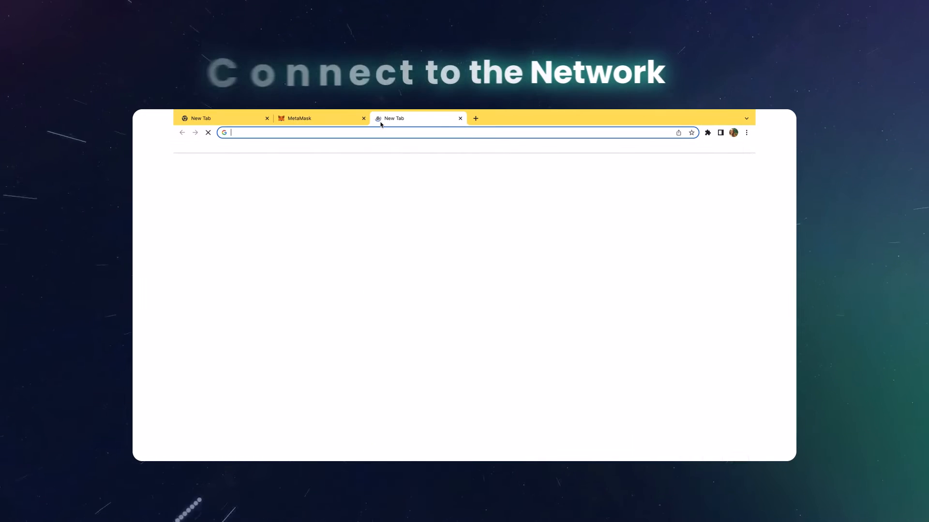
{"action": "type", "text": "chainlist.org"}
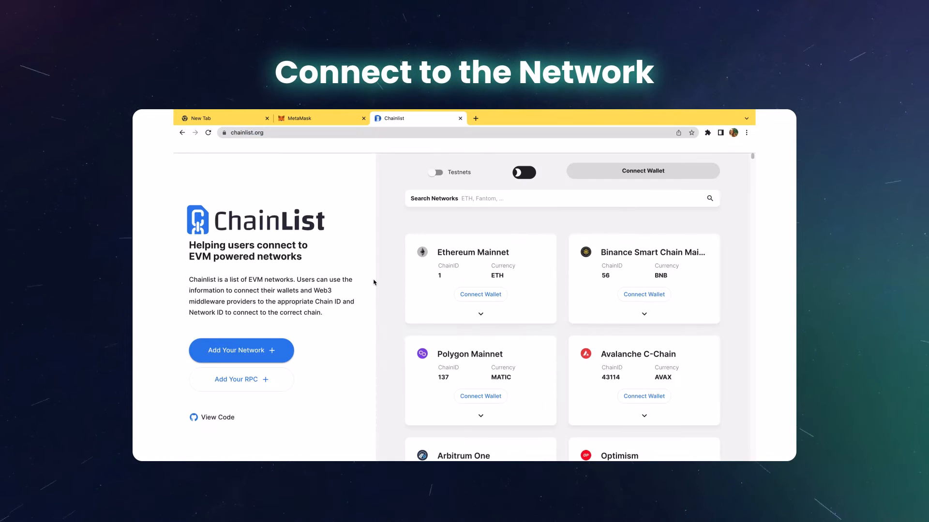
{"action": "left_click", "coordinate": [562, 199]}
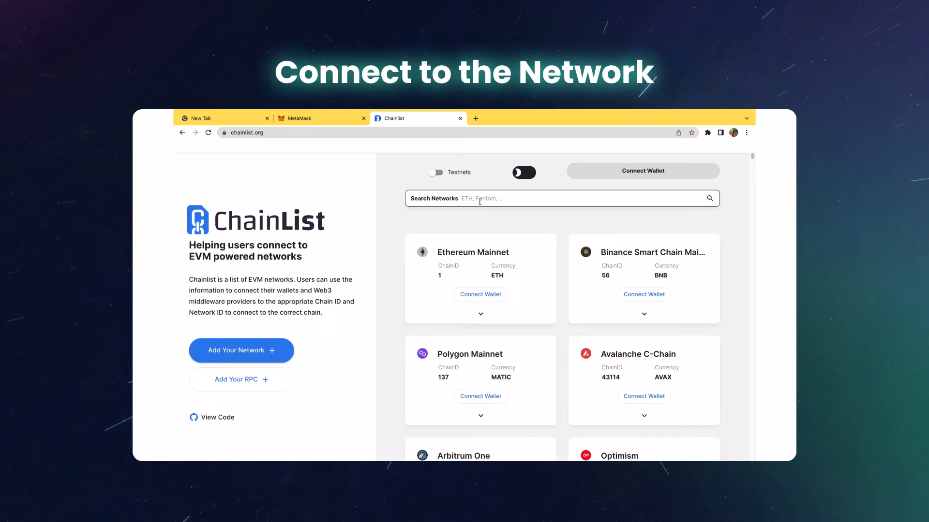
{"action": "type", "text": "metis a"}
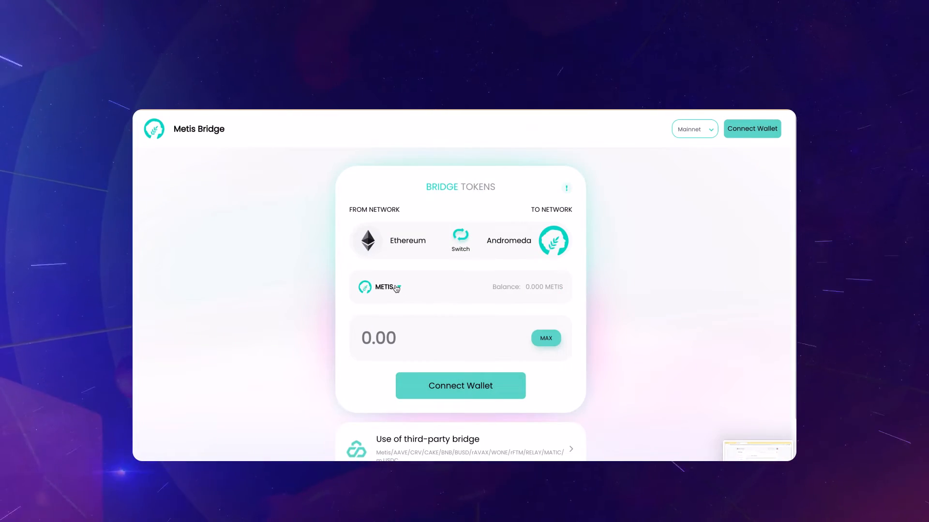
Look up METIS in the bridge's Choose a token list, then close the dialog
{"action": "left_click", "coordinate": [378, 287]}
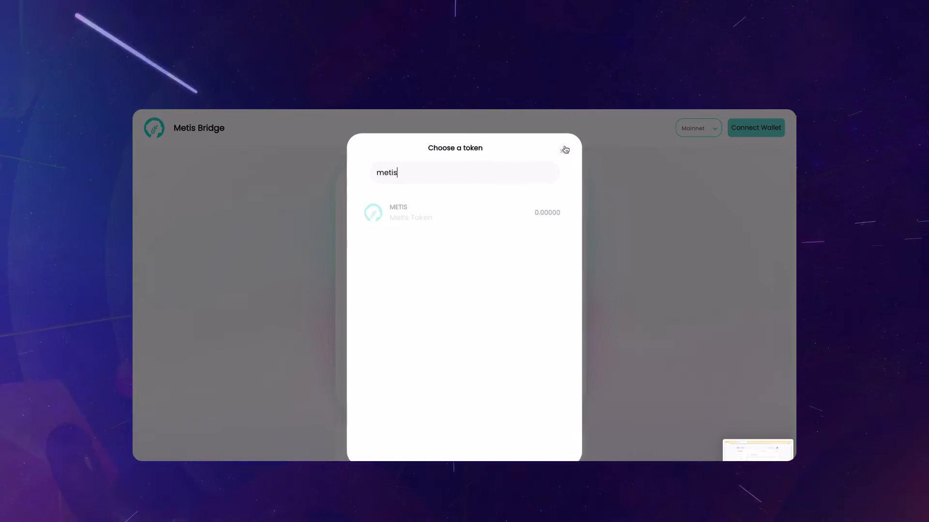
{"action": "left_click", "coordinate": [563, 149]}
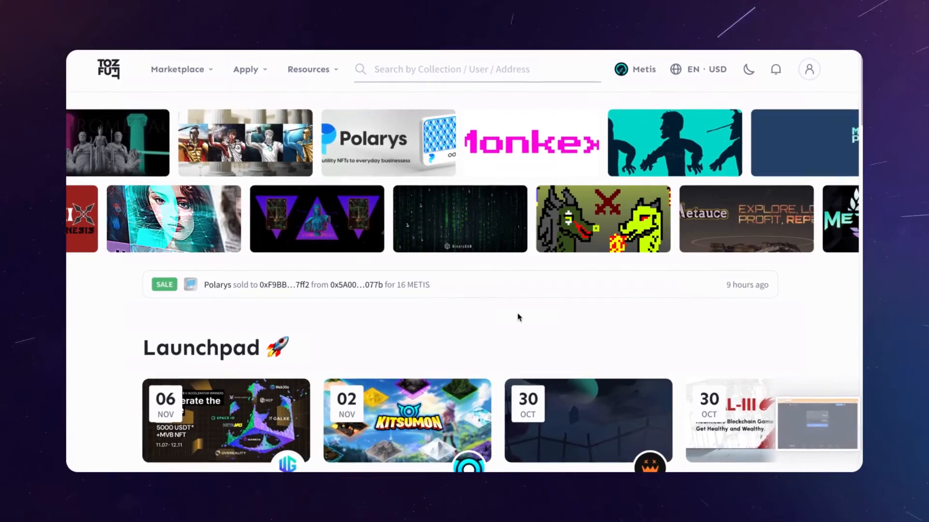
Scroll the tofuNFT homepage down to the Launchpad projects and Hot collections
{"action": "scroll", "scroll_direction": "down", "scroll_amount": 3}
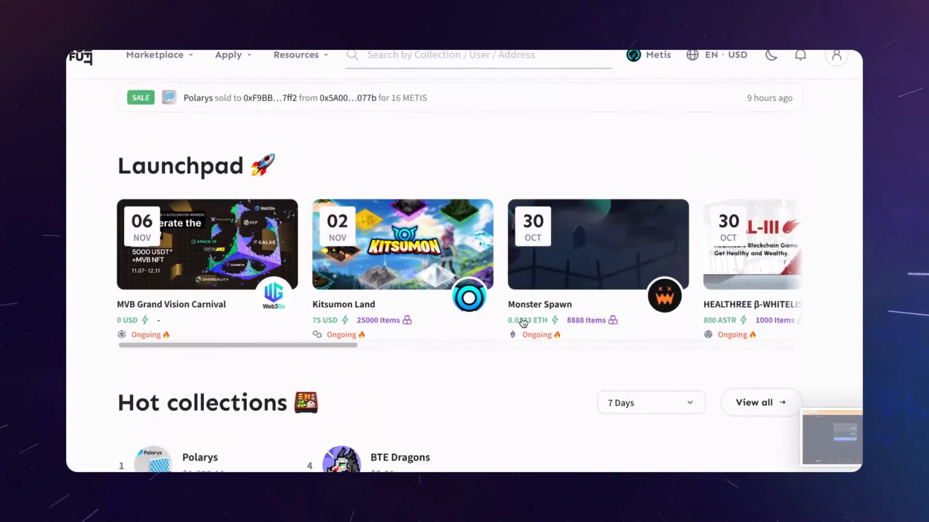